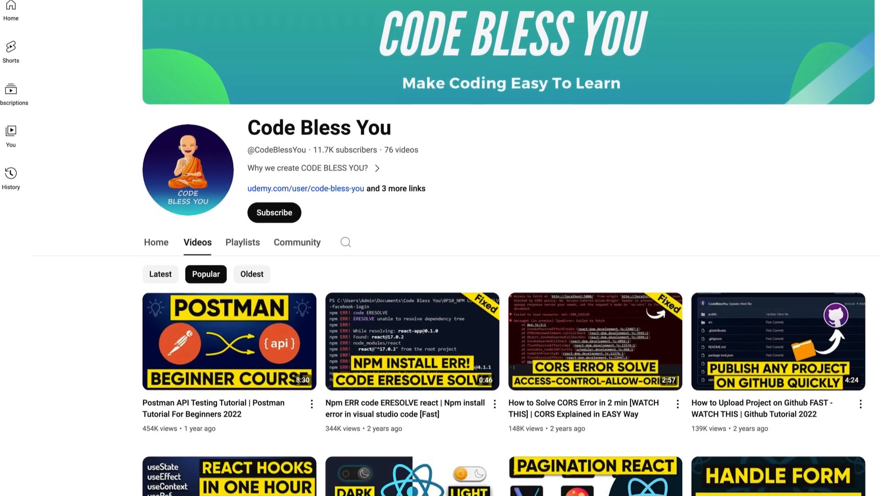
# - Write new Promise((resolve, reject) => { ... }) as the promise executor skeleton
pyautogui.scroll(-3)
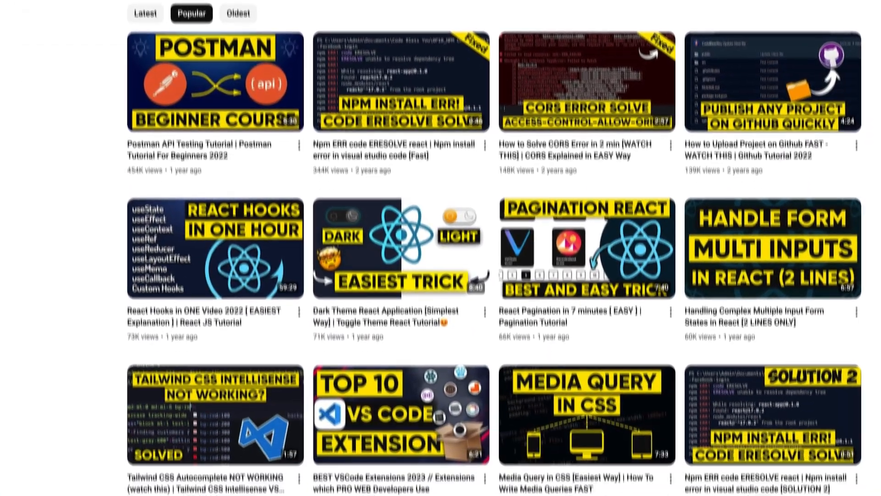
pyautogui.scroll(-3)
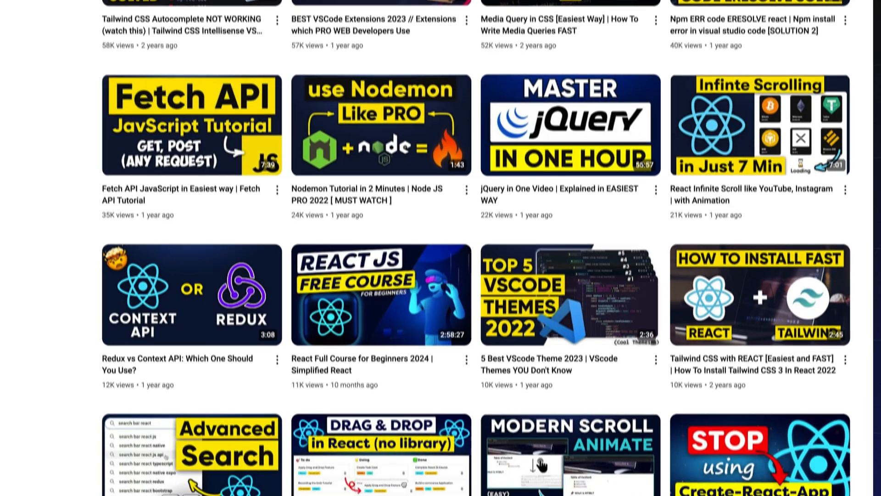
pyautogui.scroll(-3)
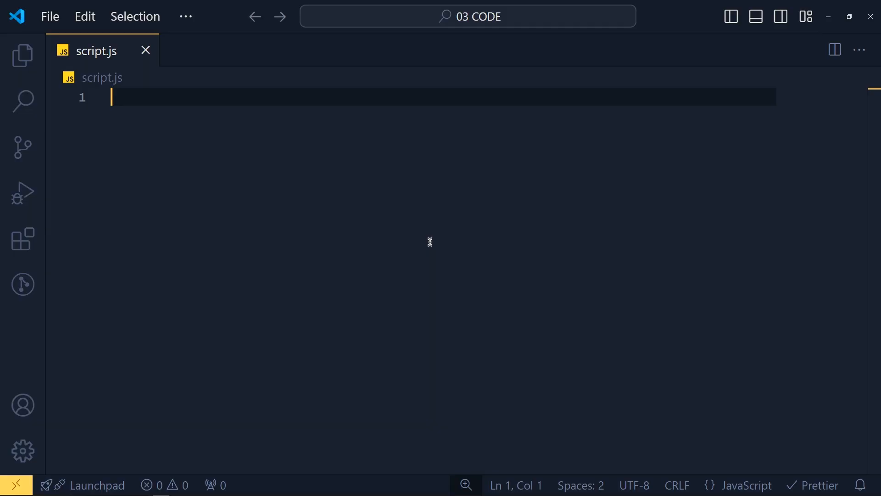
pyautogui.write('new')
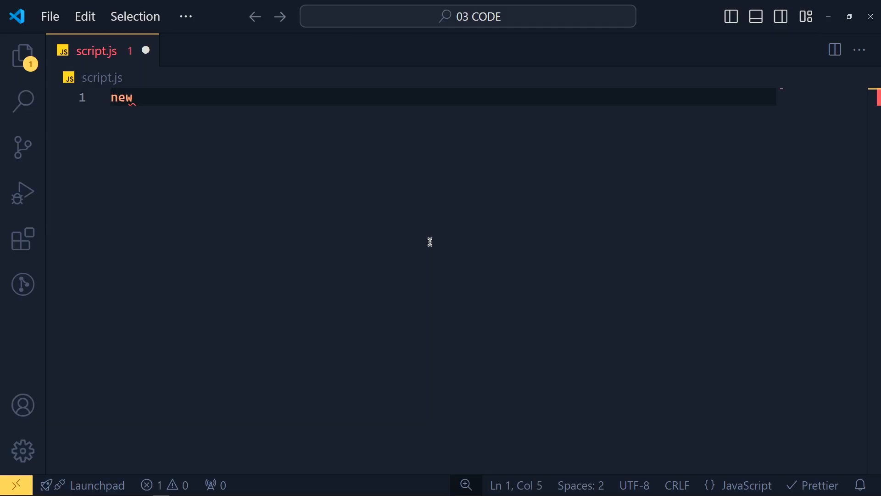
pyautogui.write('Promise')
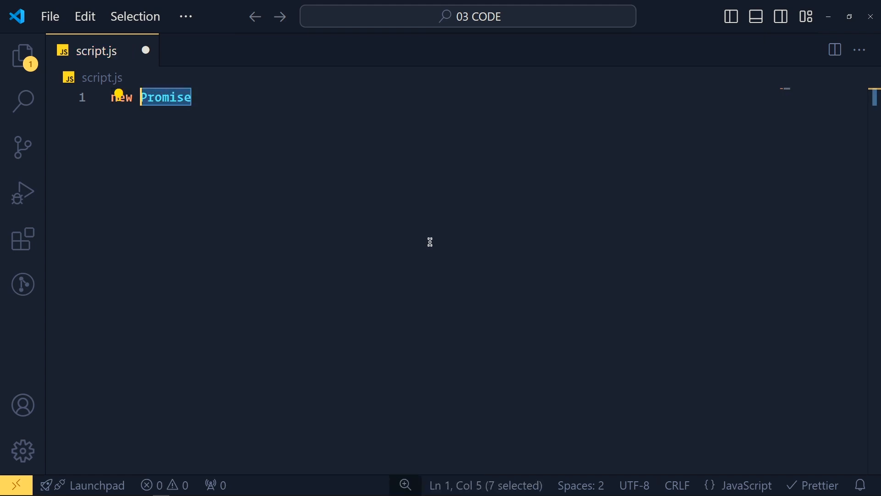
pyautogui.write('()')
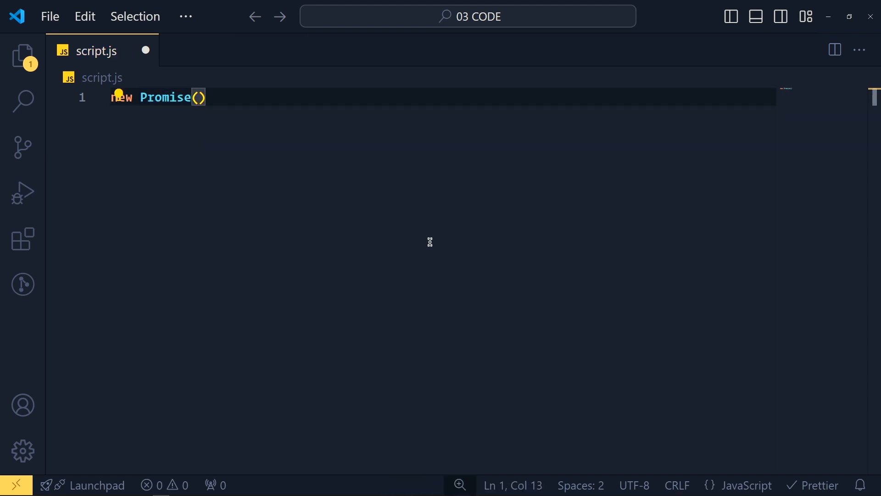
pyautogui.write('(')
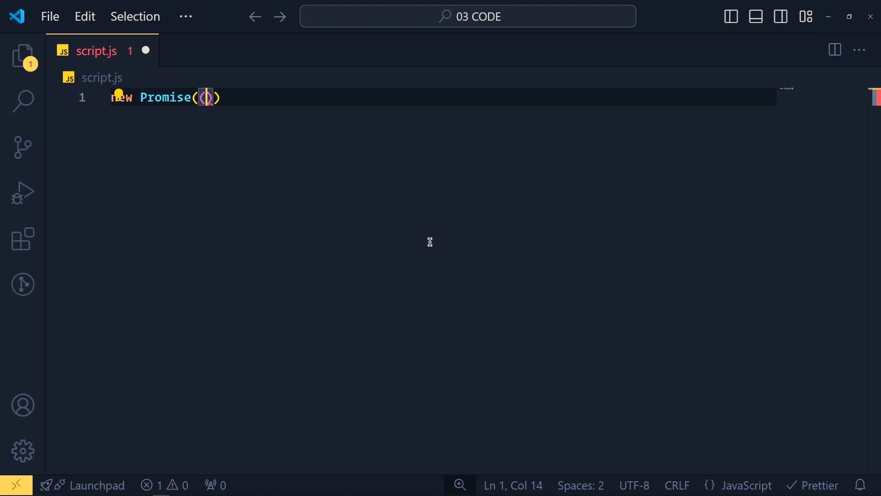
pyautogui.write('resolve')
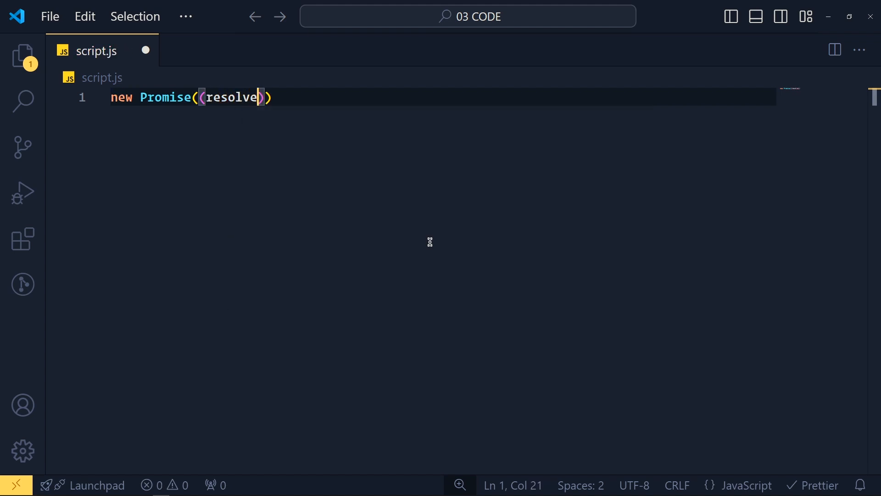
pyautogui.write(', reject')
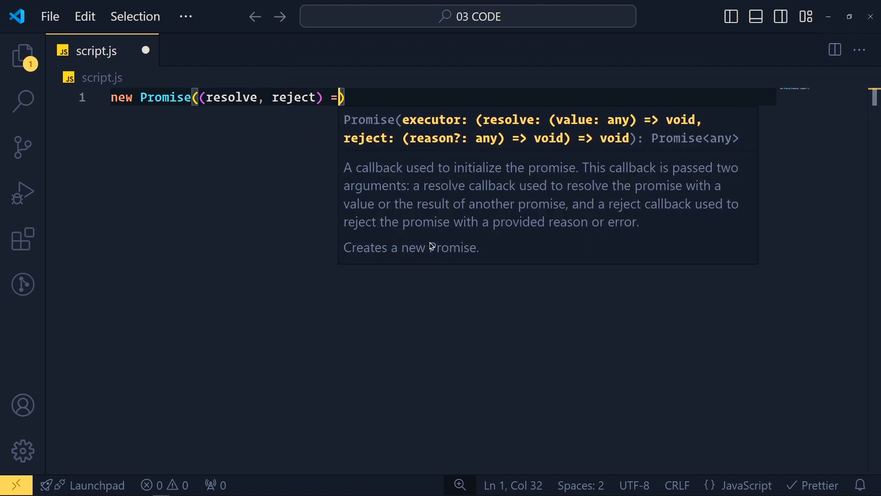
pyautogui.write('{')
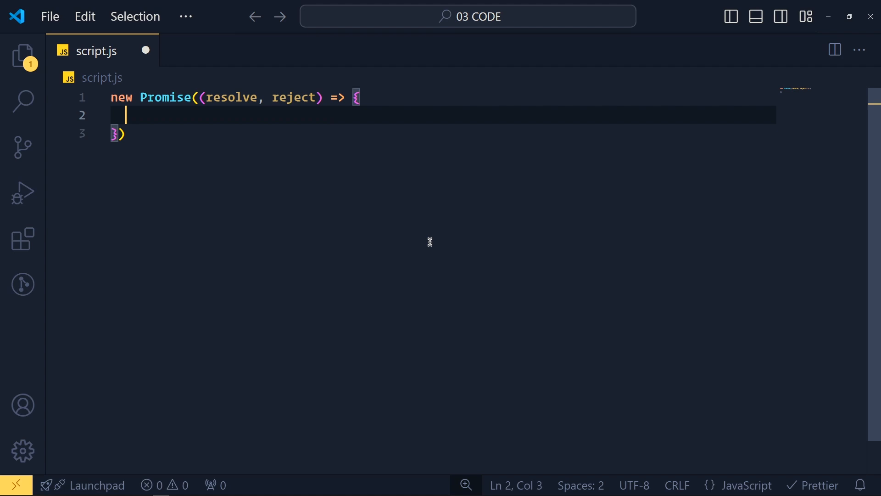
# - Add a setTimeout with a 3000 ms delay and a '// Getting data fr...' comment inside it
pyautogui.write('setTimeout(() => {')
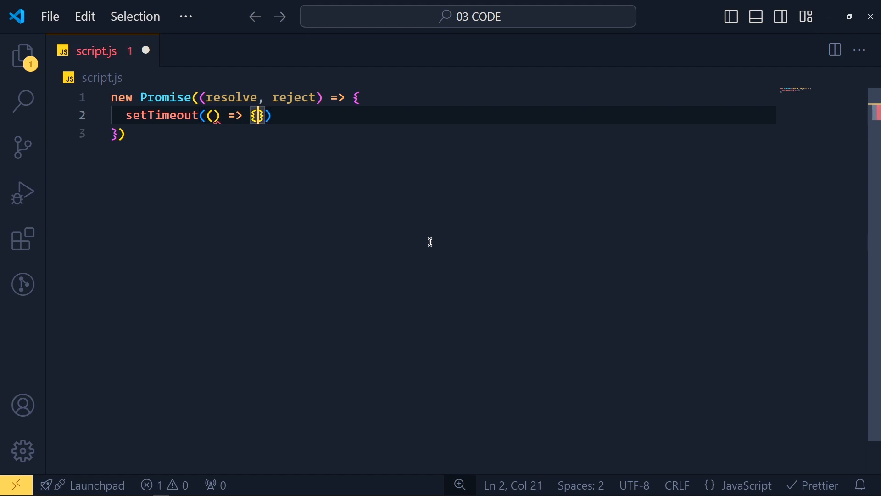
pyautogui.write(', 3000')
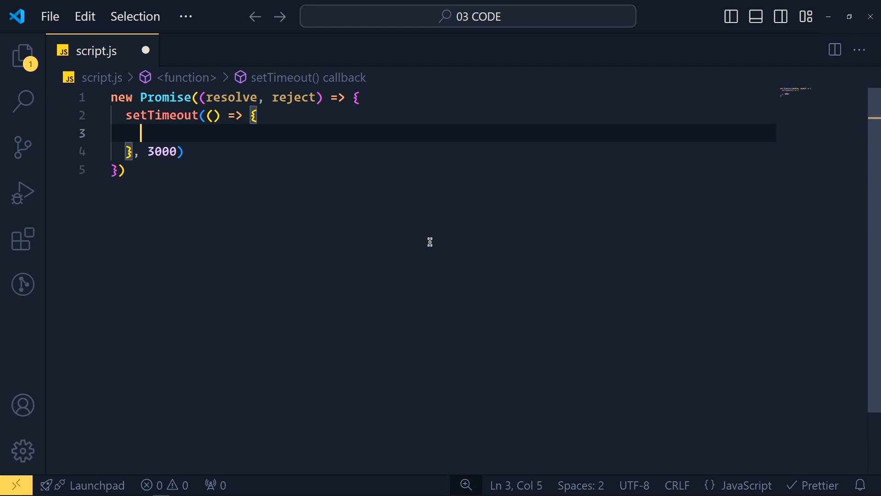
pyautogui.write('// Getting data from database')
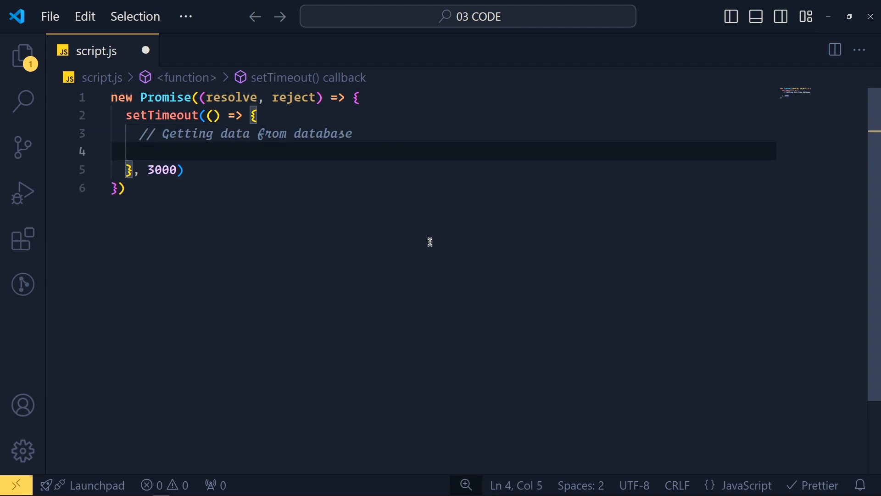
# - Build const student = { id: 1, name: "Harley" } and call resolve(student)
pyautogui.write('const student')
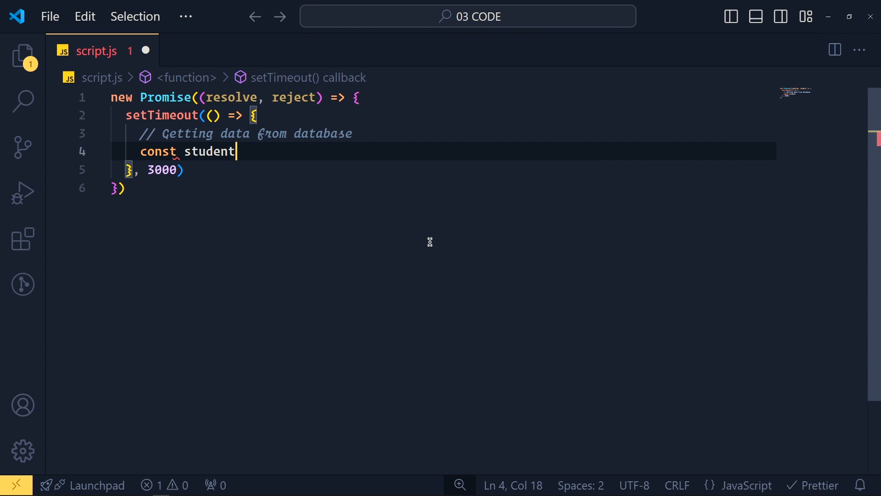
pyautogui.write('= {}')
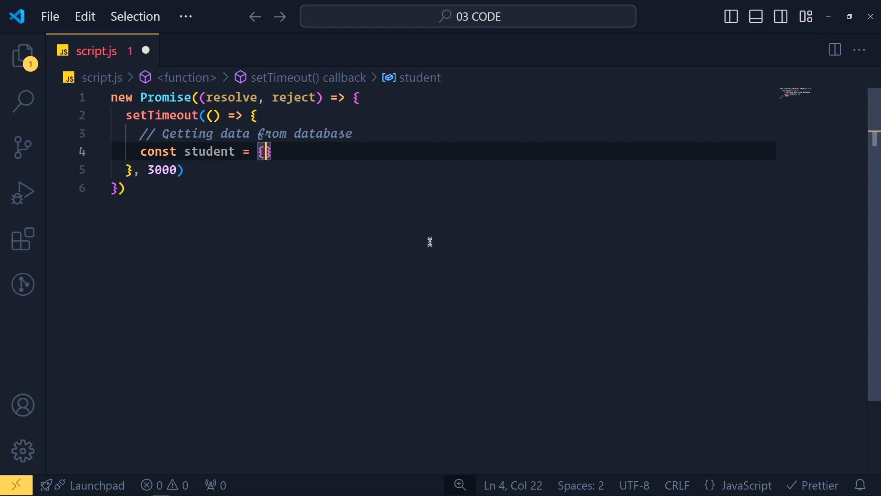
pyautogui.write('id:')
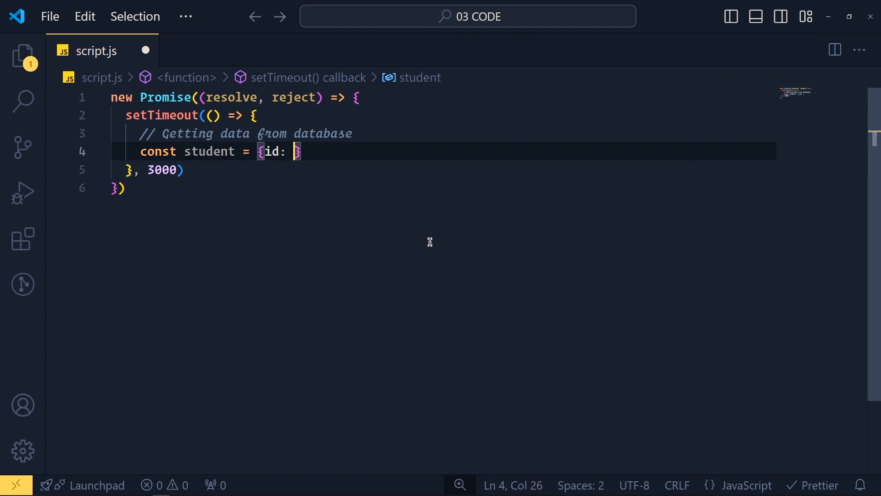
pyautogui.write('1, name')
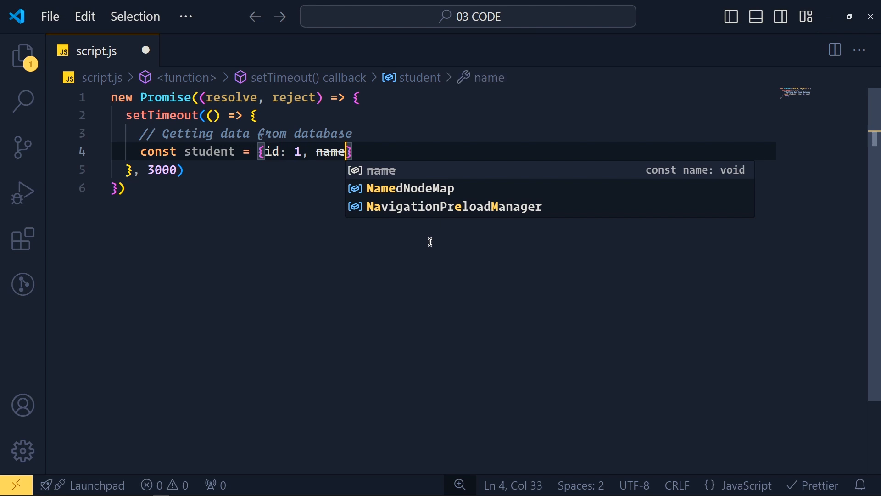
pyautogui.write(': "Harley"')
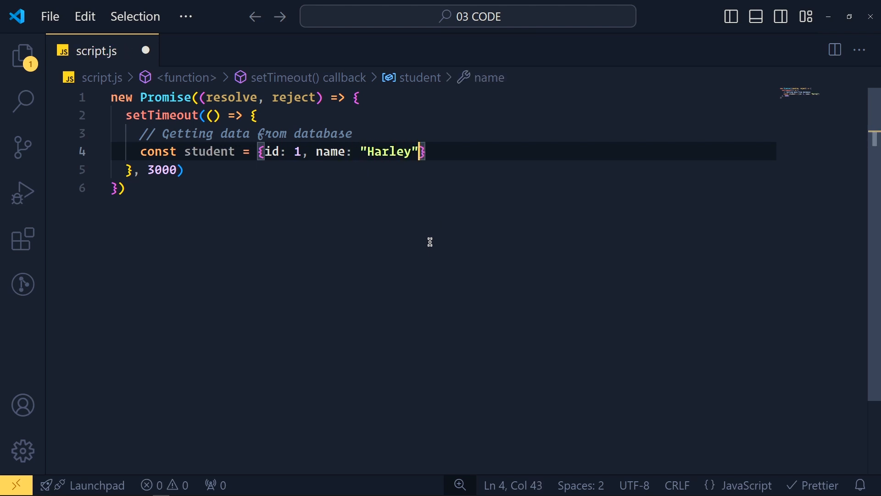
pyautogui.write('resolve(')
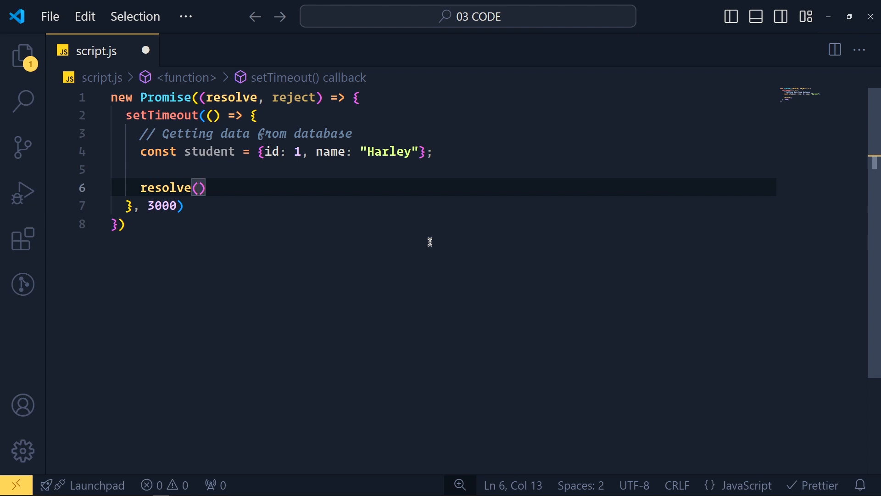
pyautogui.write('student')
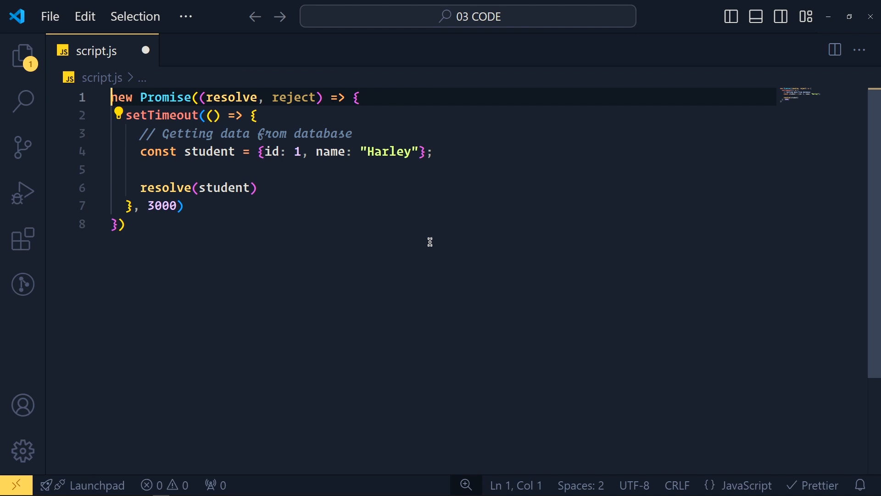
# - Assign the promise to const pr and begin consuming it with pr
pyautogui.write('const pr =')
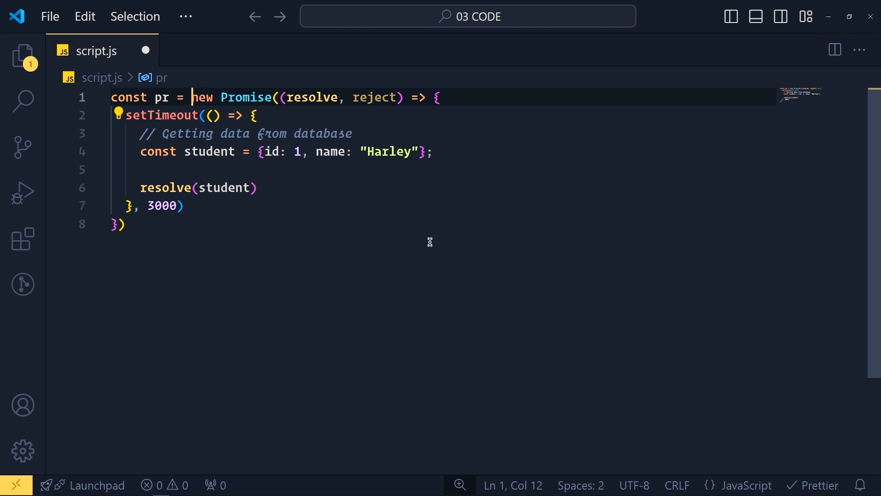
pyautogui.doubleClick(159, 116)
pyautogui.write(';')
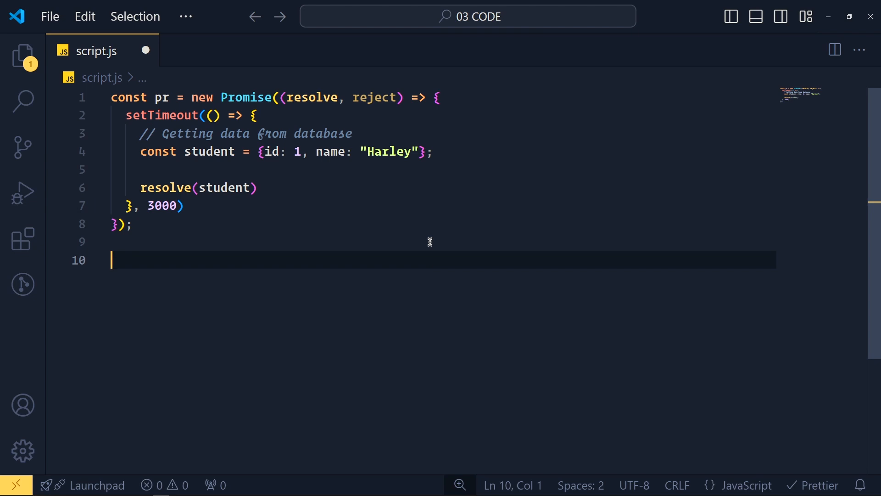
pyautogui.write('pr')
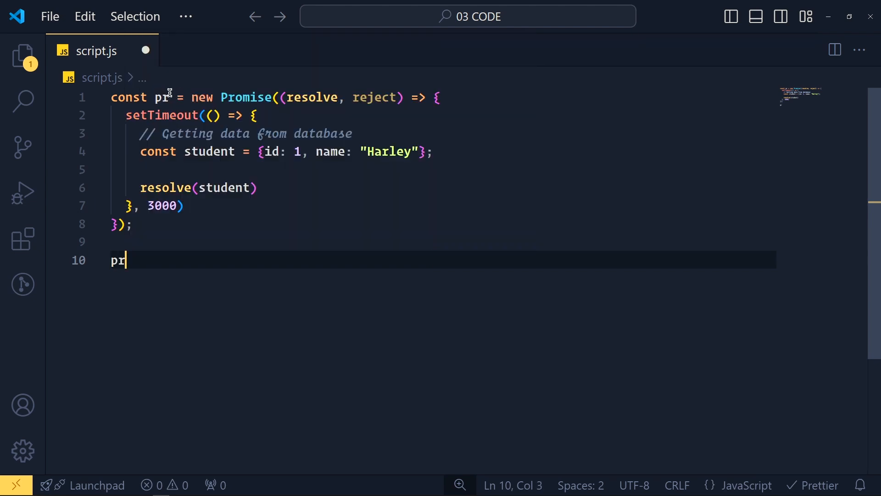
pyautogui.write('.')
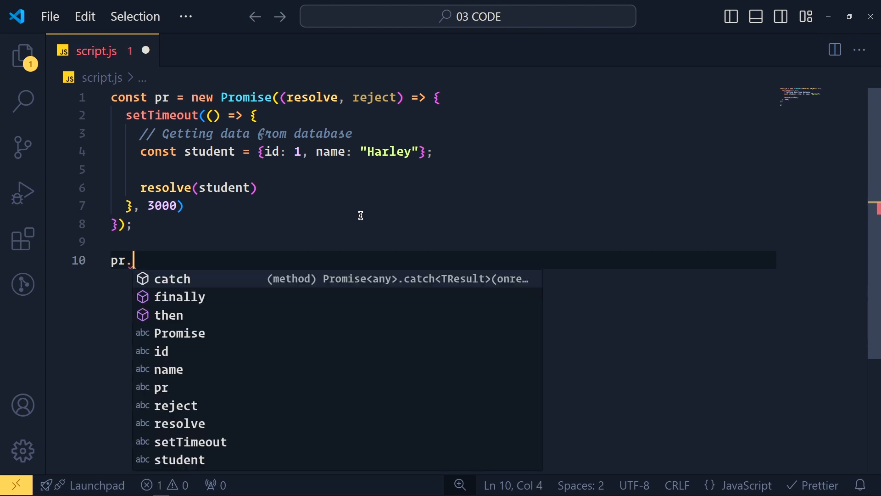
pyautogui.moveTo(265, 172)
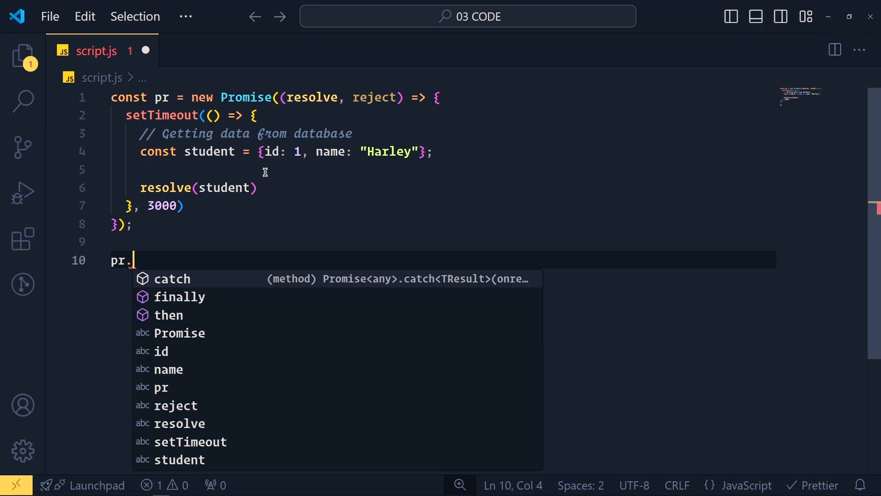
# - Complete pr.then((result) => console.log(result)) to log the resolved student
pyautogui.click(279, 187)
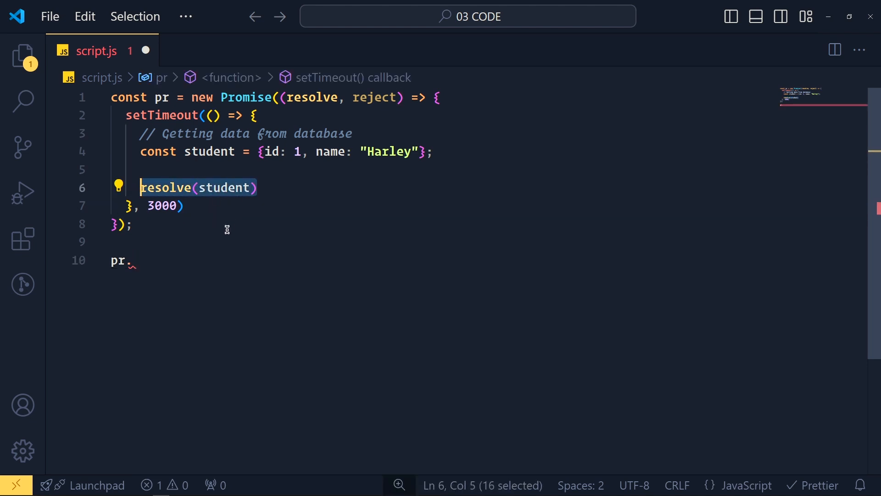
pyautogui.write('then(')
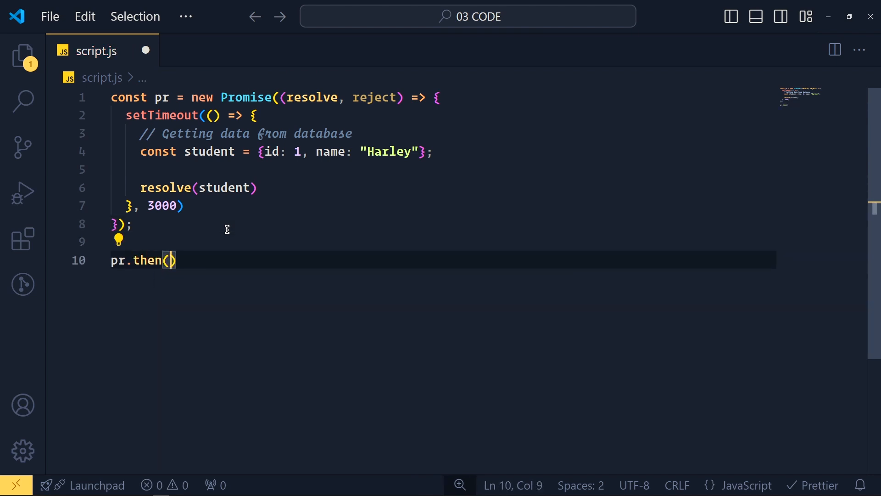
pyautogui.write('(')
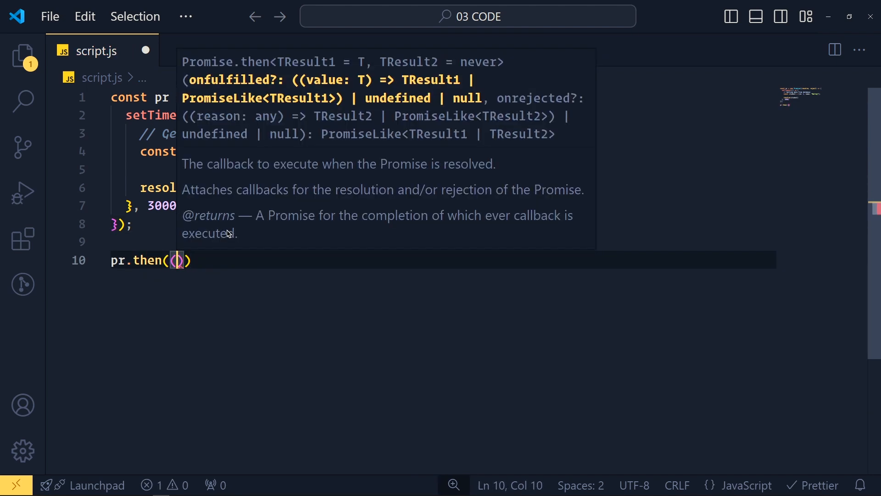
pyautogui.write('(result)')
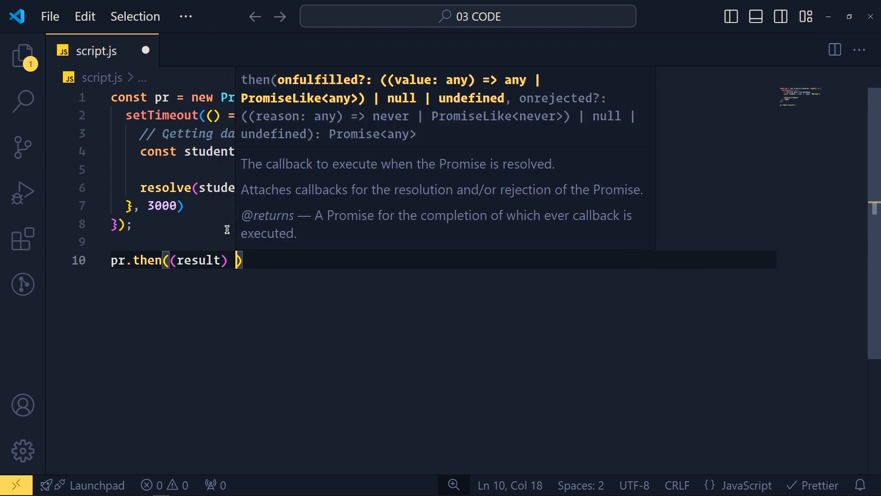
pyautogui.write('=> log')
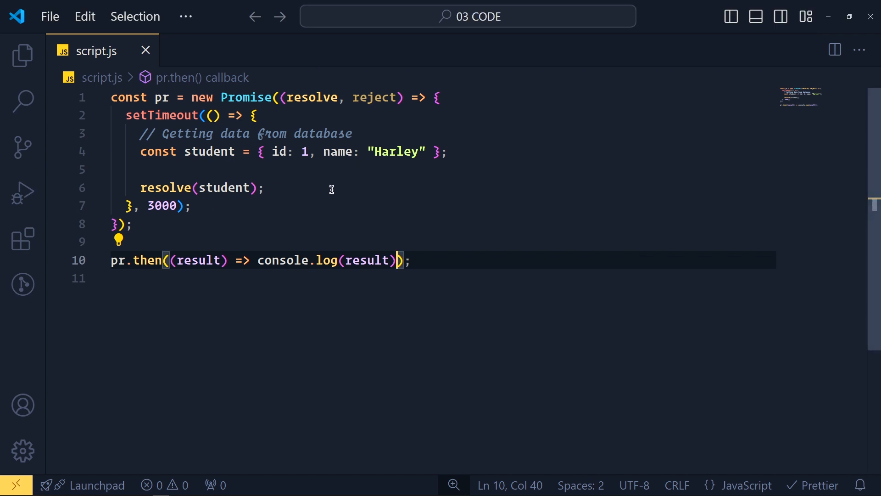
pyautogui.moveTo(505, 147)
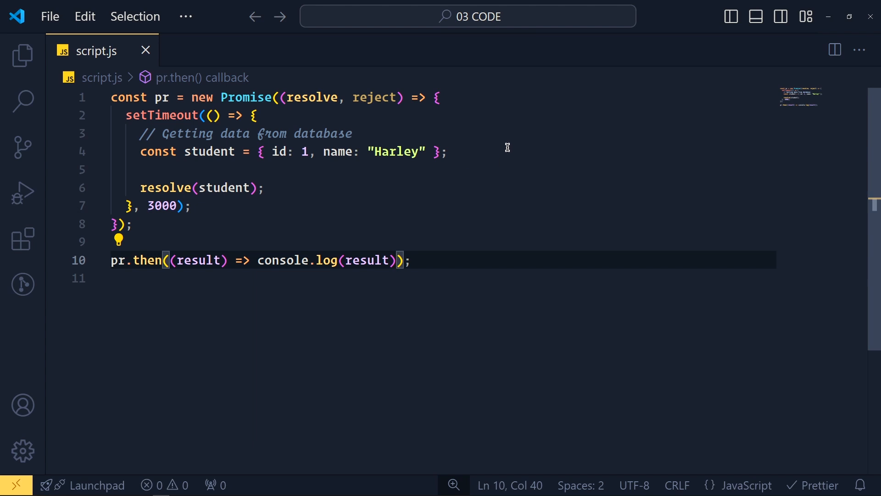
# - Add const status = false and wrap resolve(student) in an if (status) check
pyautogui.write('const s')
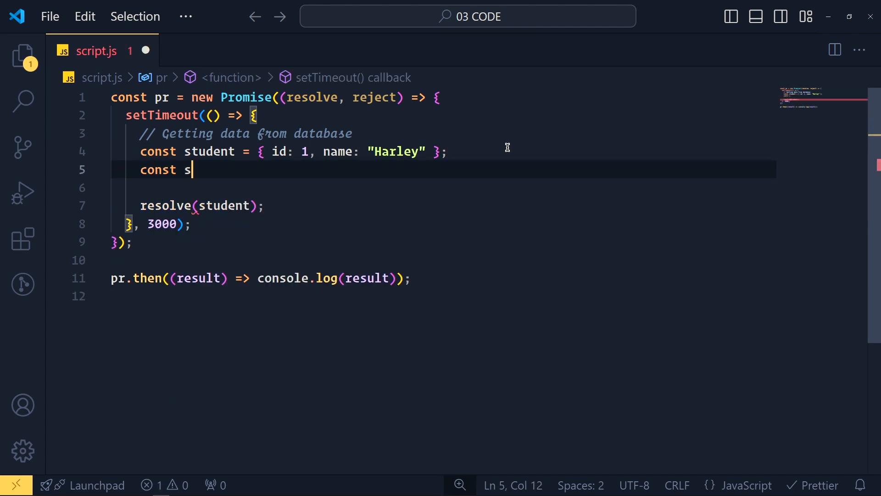
pyautogui.write('tatus = false;')
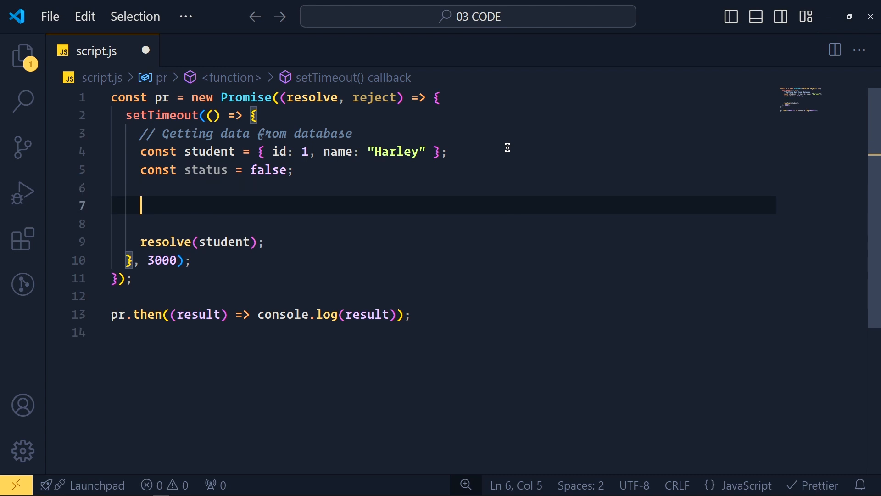
pyautogui.write('if(status) {')
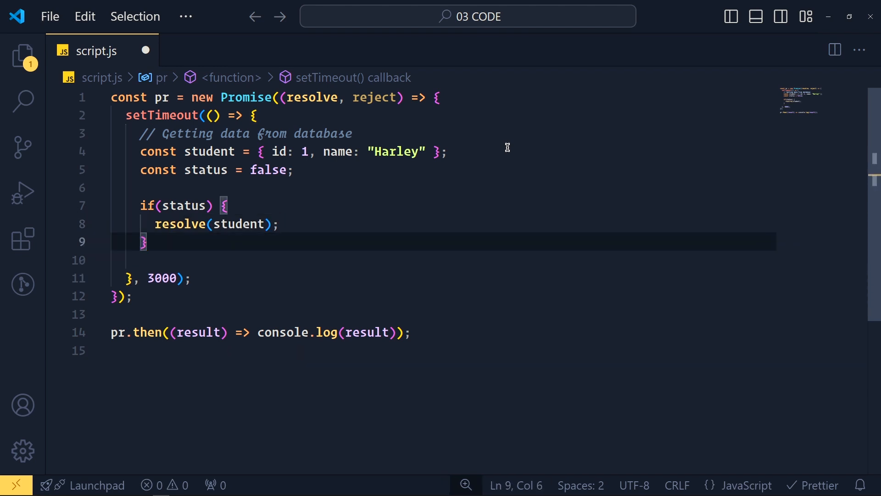
# - Add an else branch calling reject(new Error("This is Error!"))
pyautogui.write('else {')
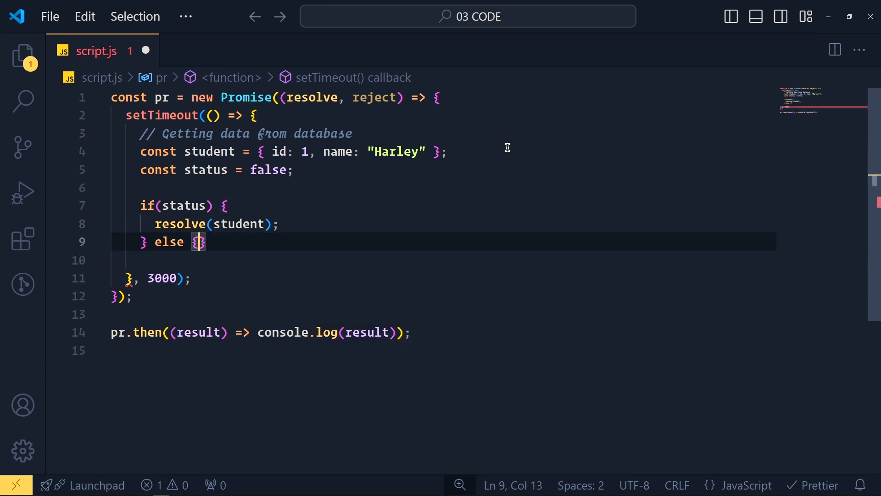
pyautogui.write('reject()')
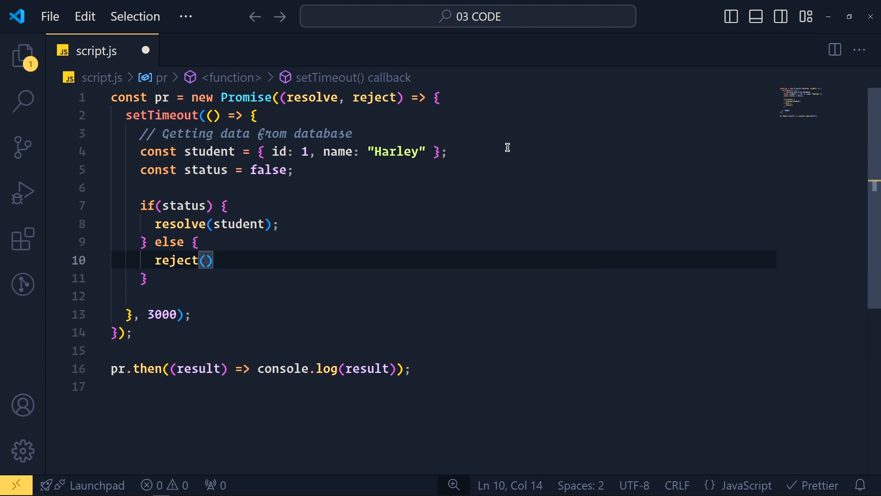
pyautogui.write('new Error("')
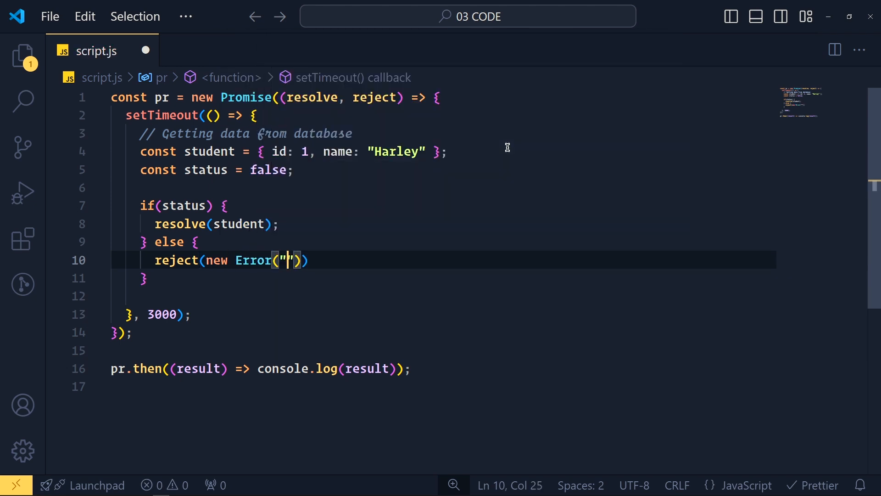
pyautogui.write('This is Error')
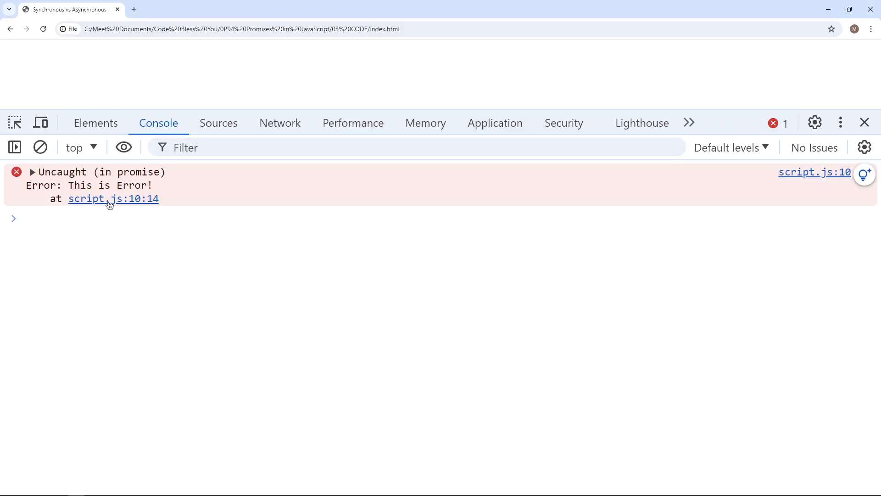
# - View the uncaught 'This is Error!' promise rejection in the Chrome console
pyautogui.doubleClick(109, 185)
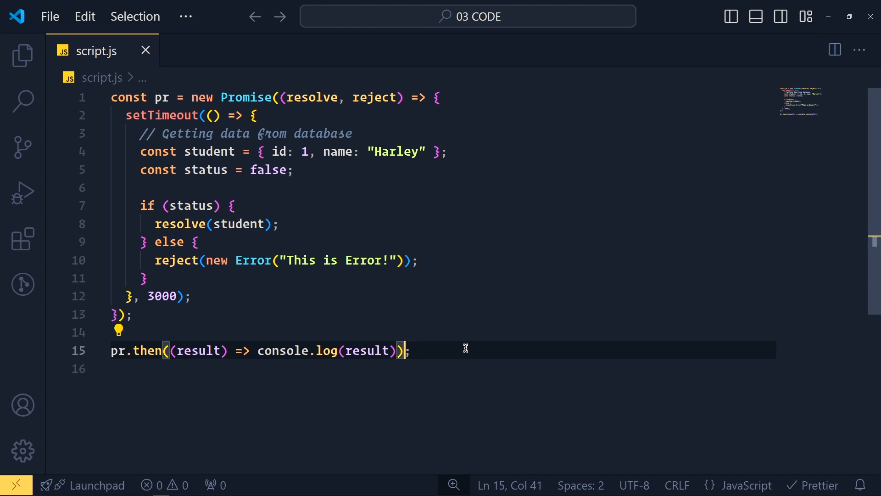
# - Append .catch((error) => console.log(error)) to the pr.then chain
pyautogui.write('.catch')
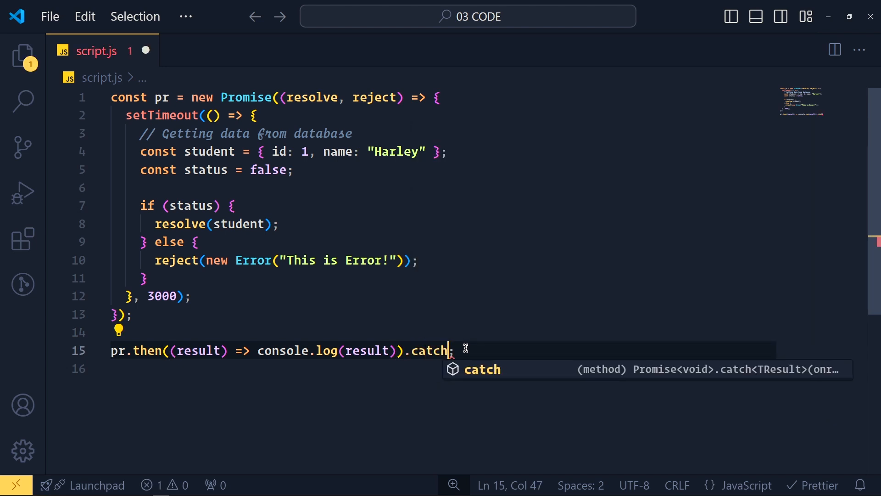
pyautogui.write('((error) =>')
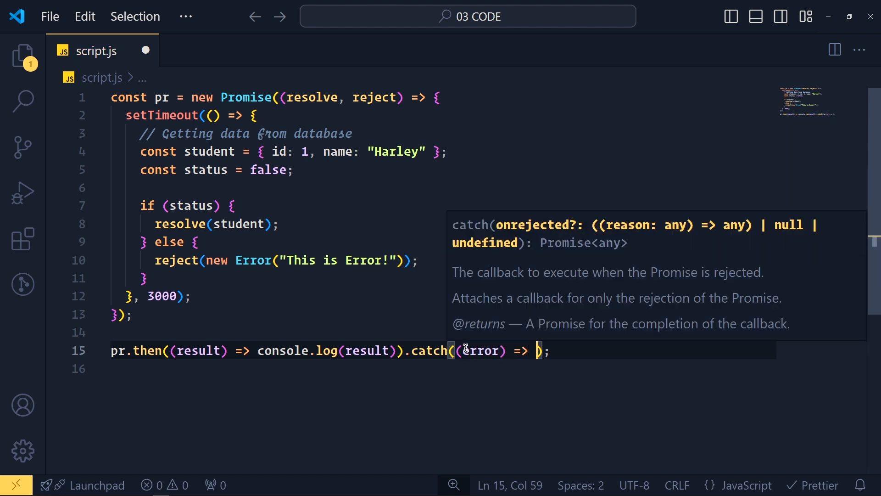
pyautogui.write('console.log()')
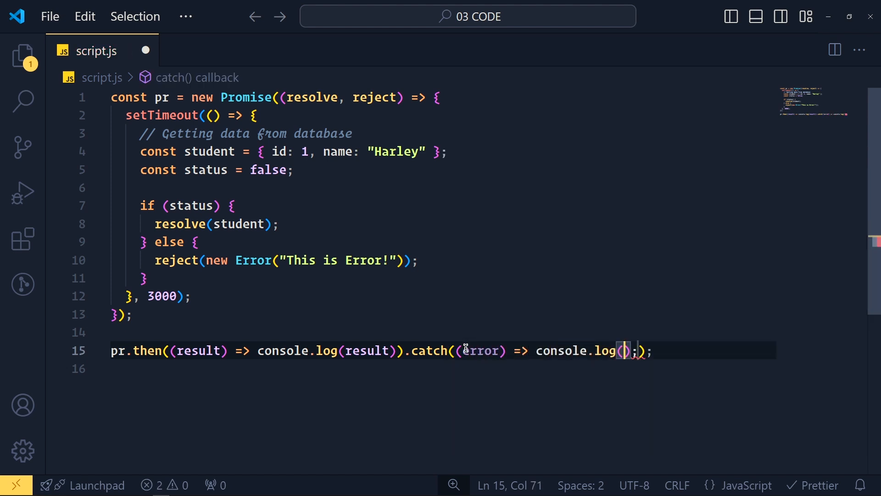
pyautogui.write('error')
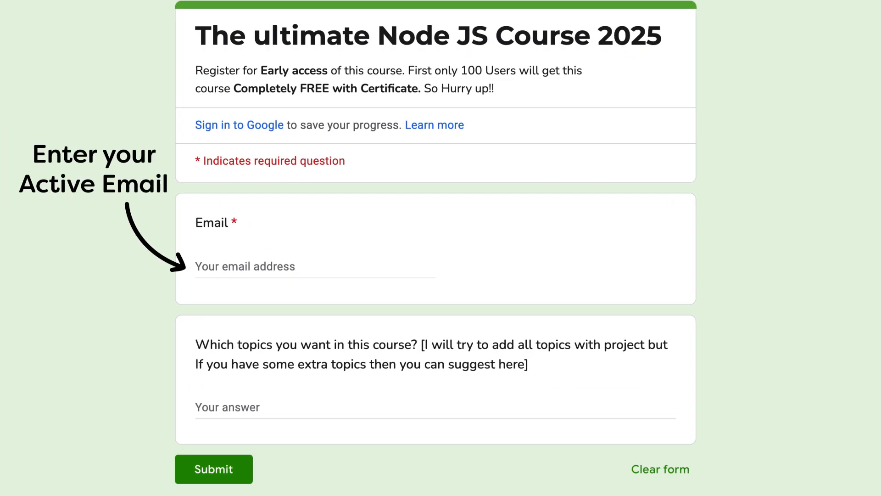
pyautogui.scroll(-3)
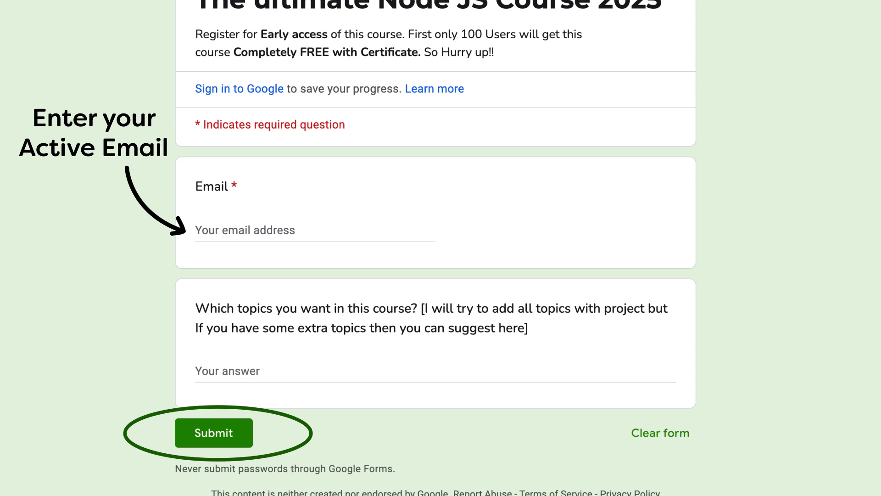